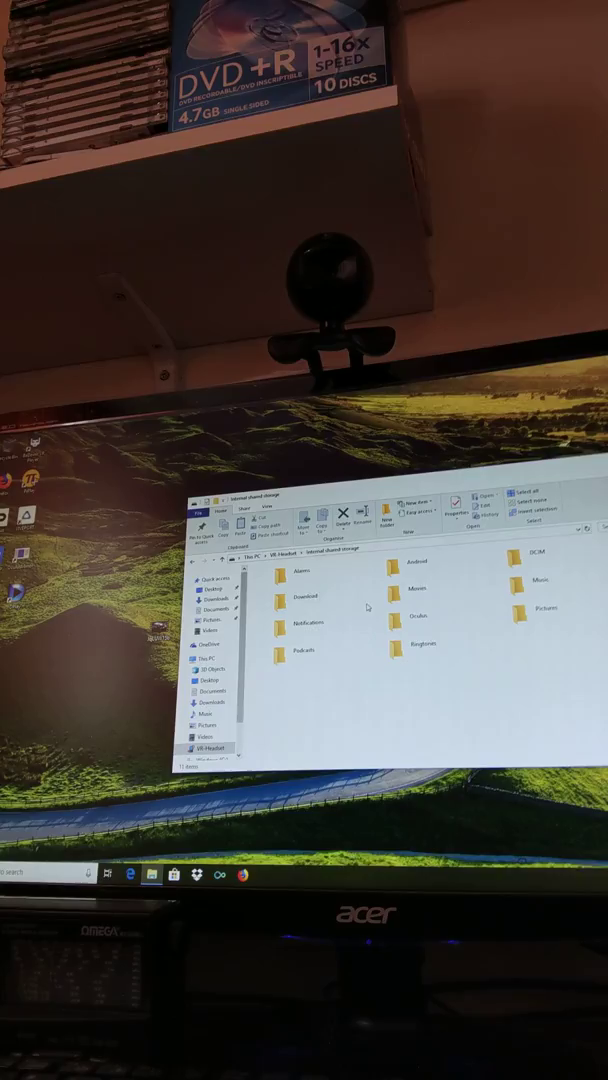
# - Select the second folder in the left column of the phone's Internal Shared Storage
pyautogui.click(304, 596)
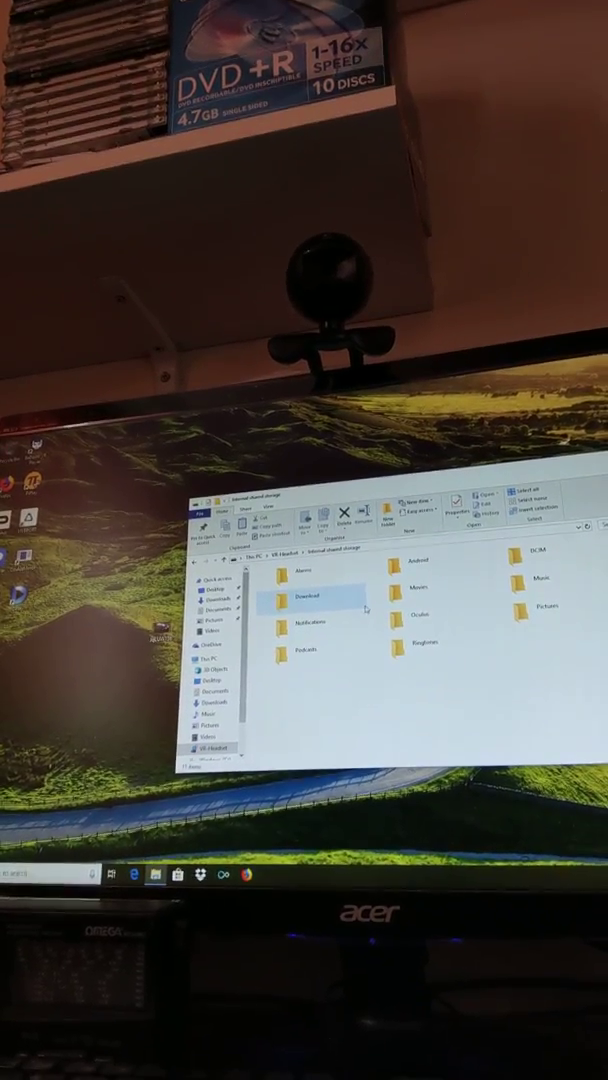